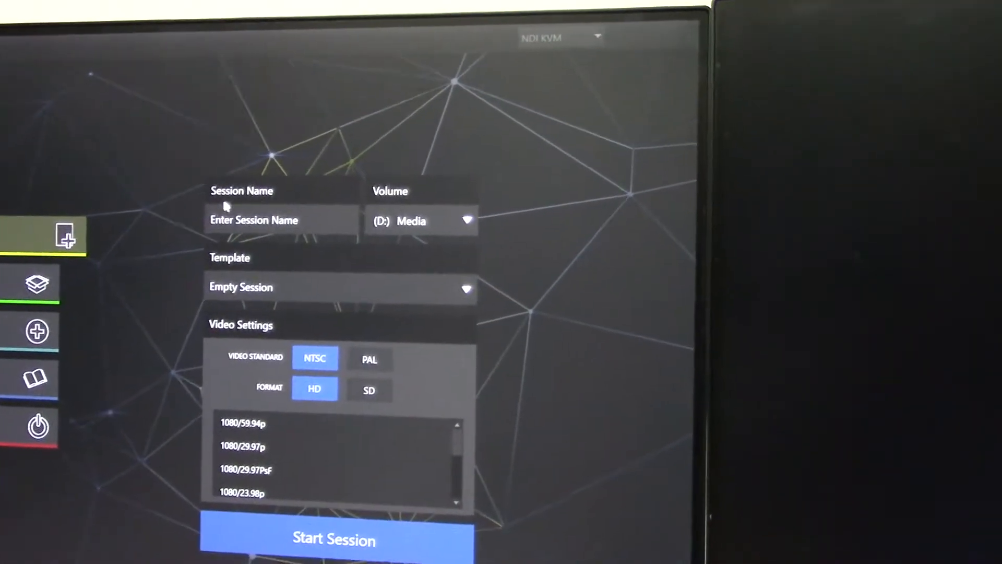
# - Start an empty NTSC HD session named SBNSetUp on the D: Media volume
pyautogui.write('2021-07-27')
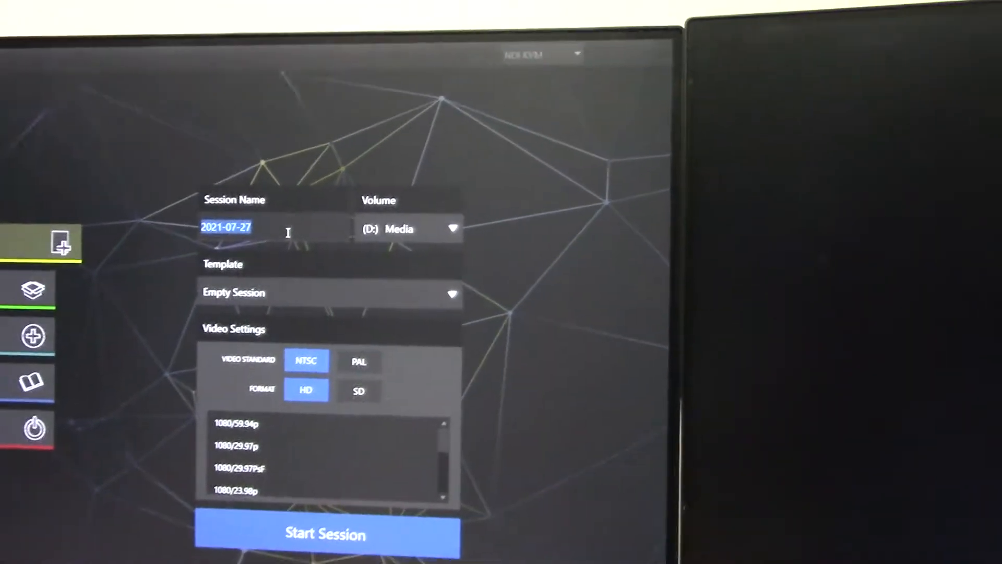
pyautogui.write('s')
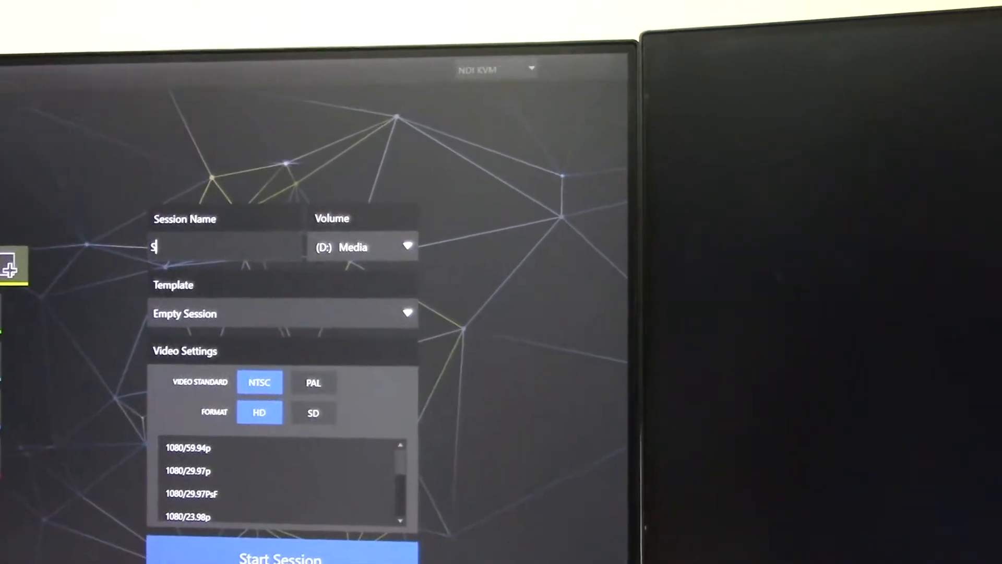
pyautogui.write('BNSetUp')
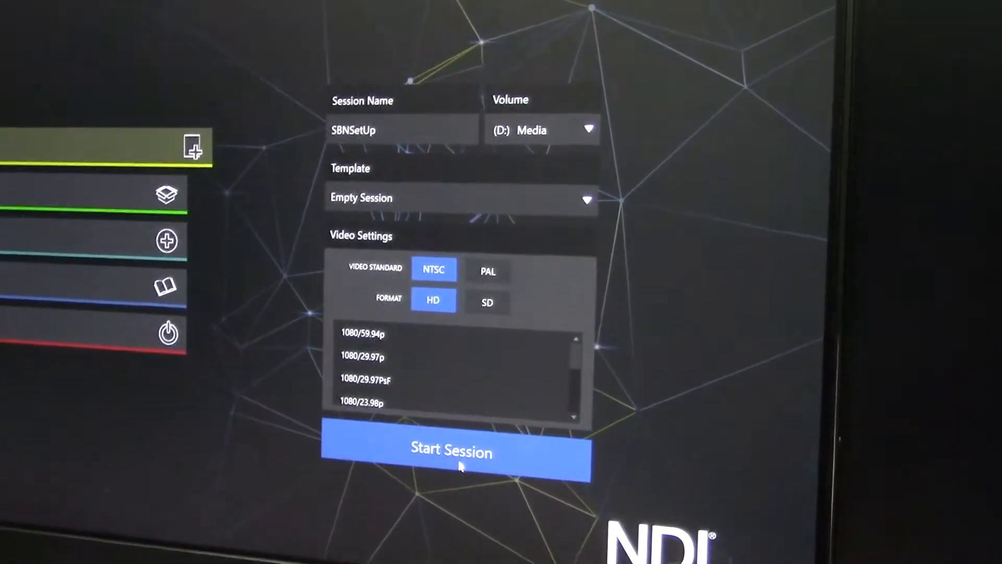
pyautogui.click(450, 453)
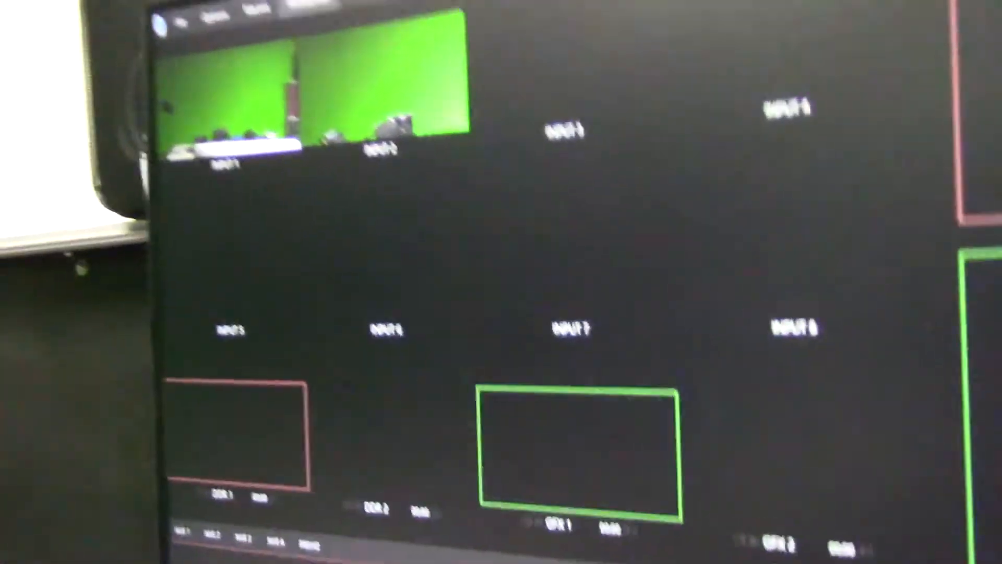
pyautogui.click(185, 56)
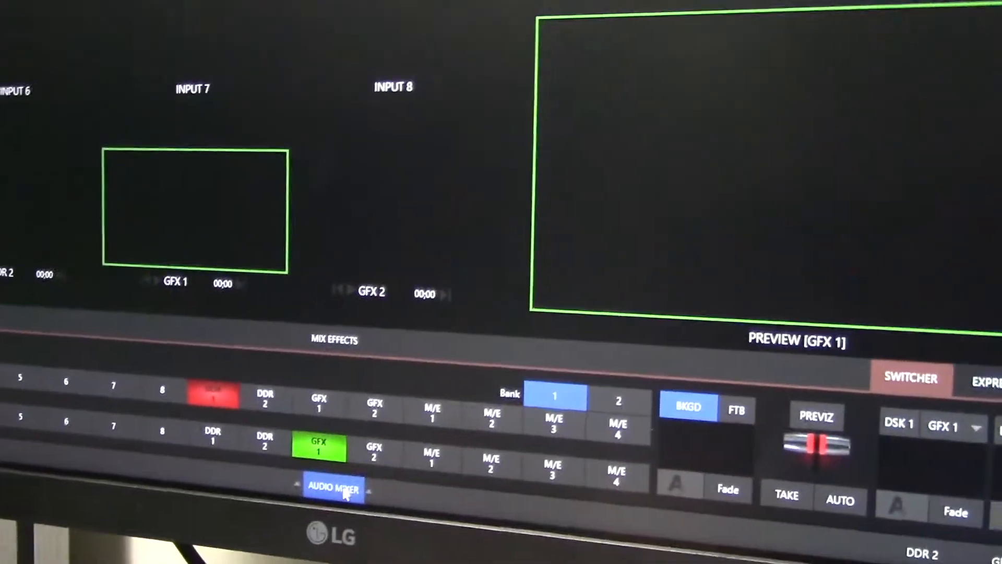
# - Show the audio mixer and change a channel's input source selection
pyautogui.click(335, 487)
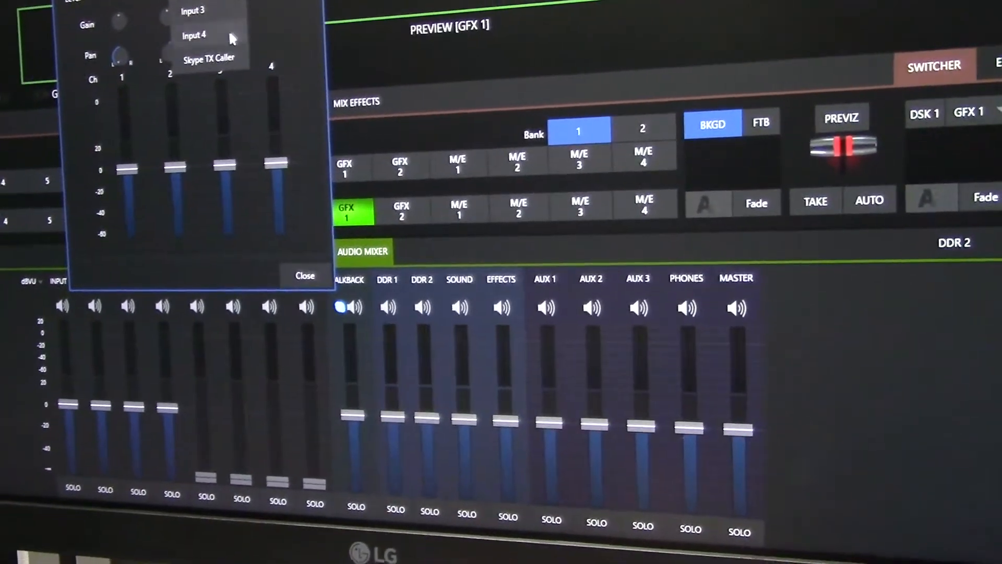
pyautogui.click(305, 276)
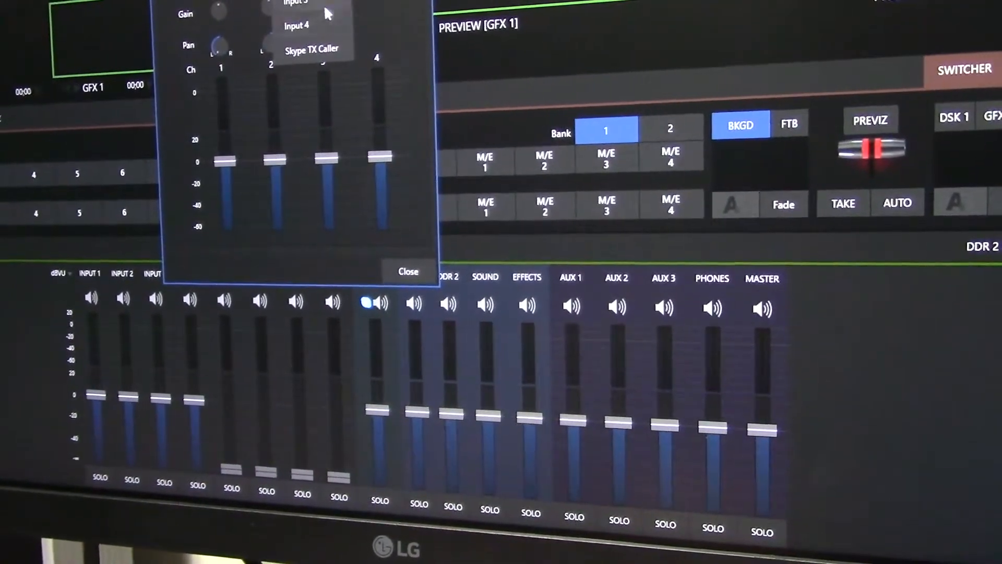
pyautogui.click(407, 270)
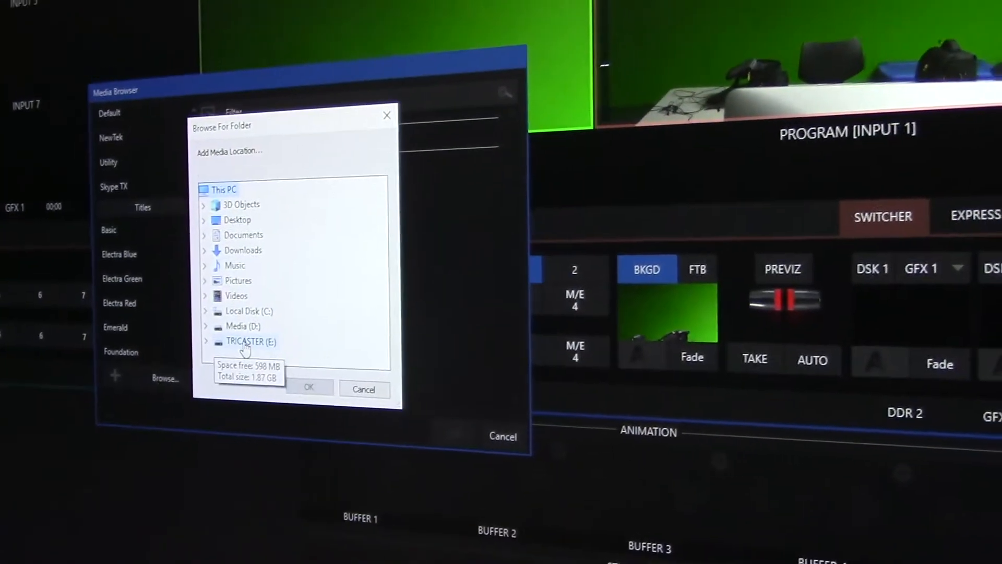
# - Browse the Select Files dialog to the Media (D:) drive
pyautogui.click(310, 388)
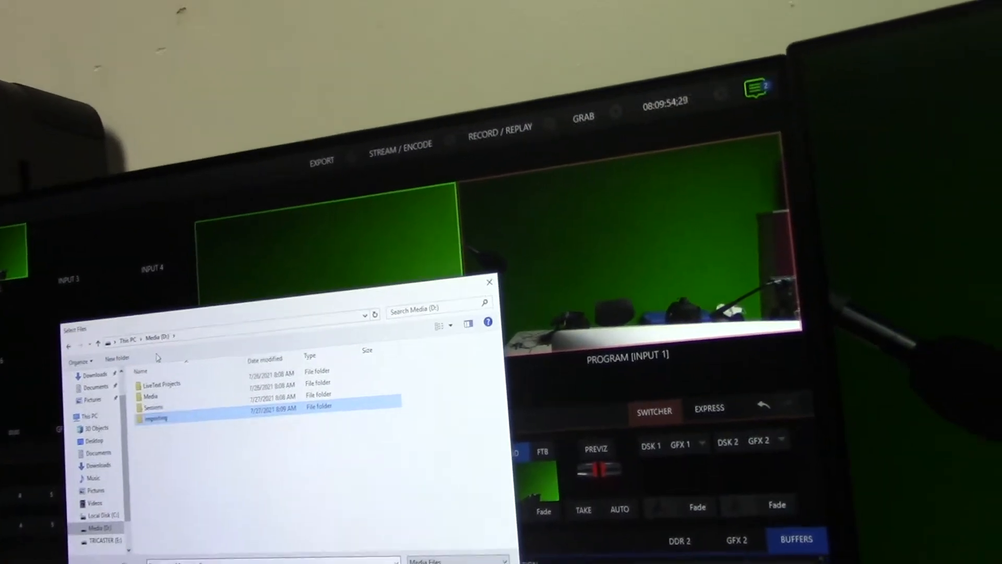
# - Select the TransparentMosquito 2 movie from importing/regularsbnmaterials
pyautogui.doubleClick(157, 418)
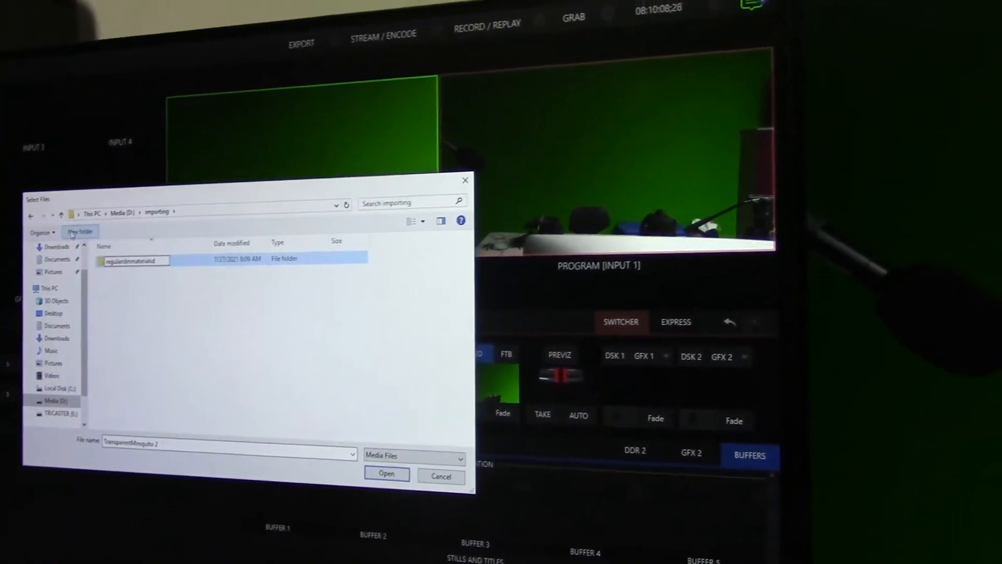
pyautogui.doubleClick(135, 259)
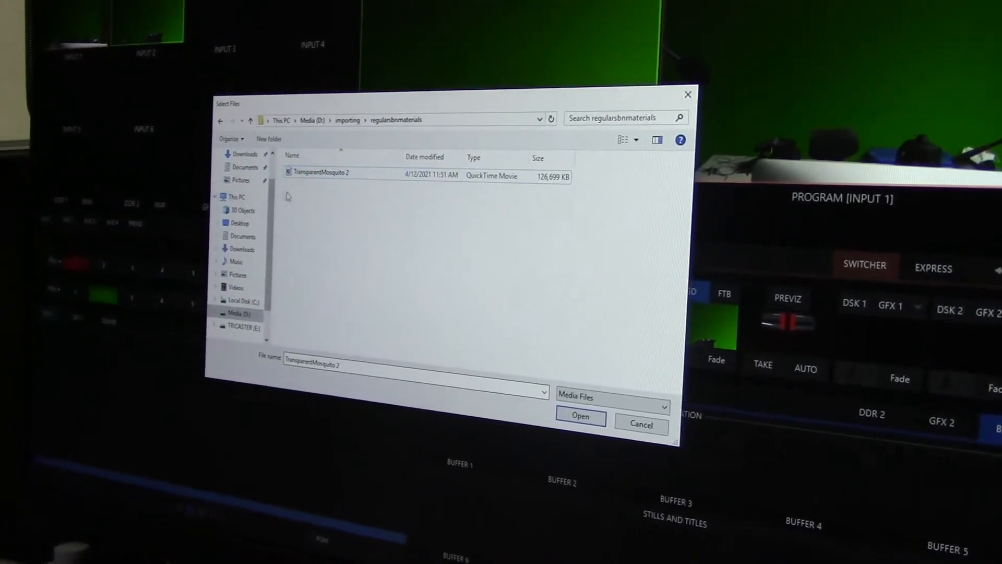
pyautogui.click(580, 416)
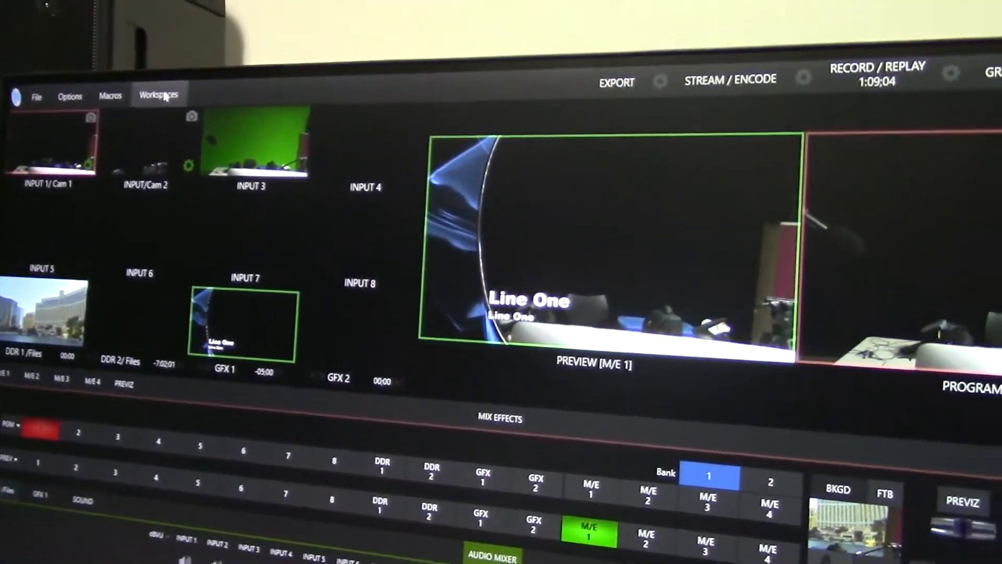
# - Open the Workspaces menu to view the available layouts
pyautogui.click(159, 94)
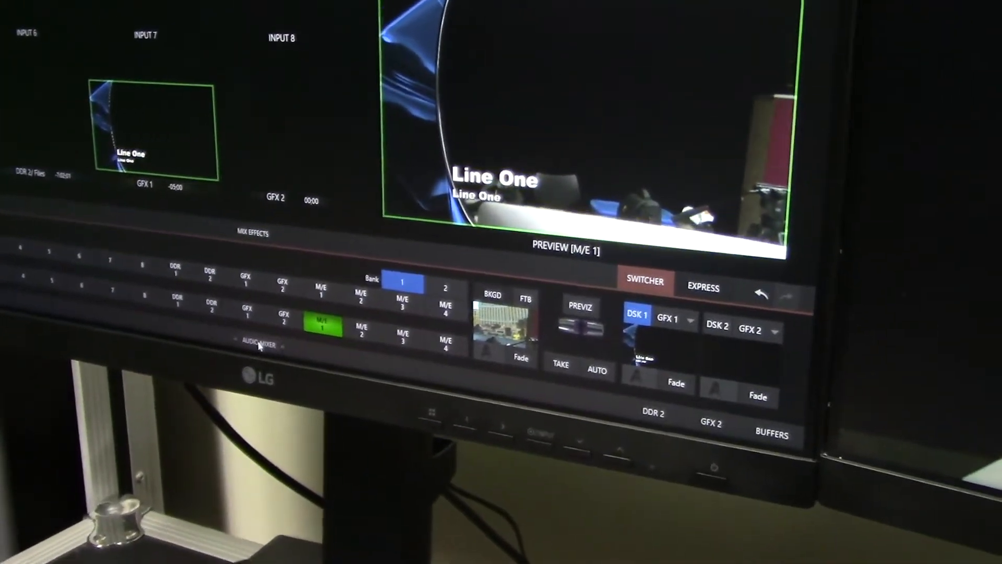
pyautogui.click(260, 345)
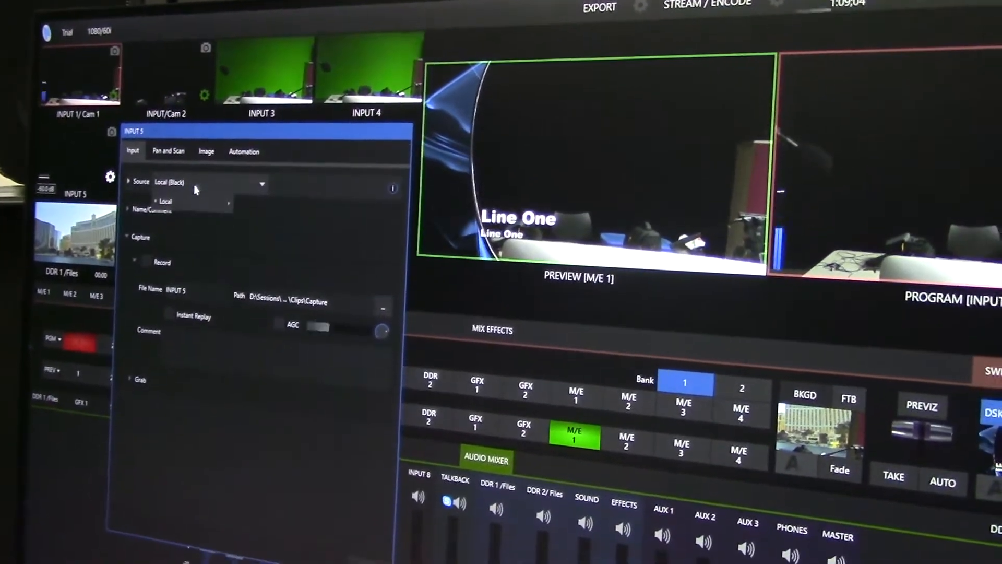
# - Assign a live local camera input as Input 5's source
pyautogui.click(166, 201)
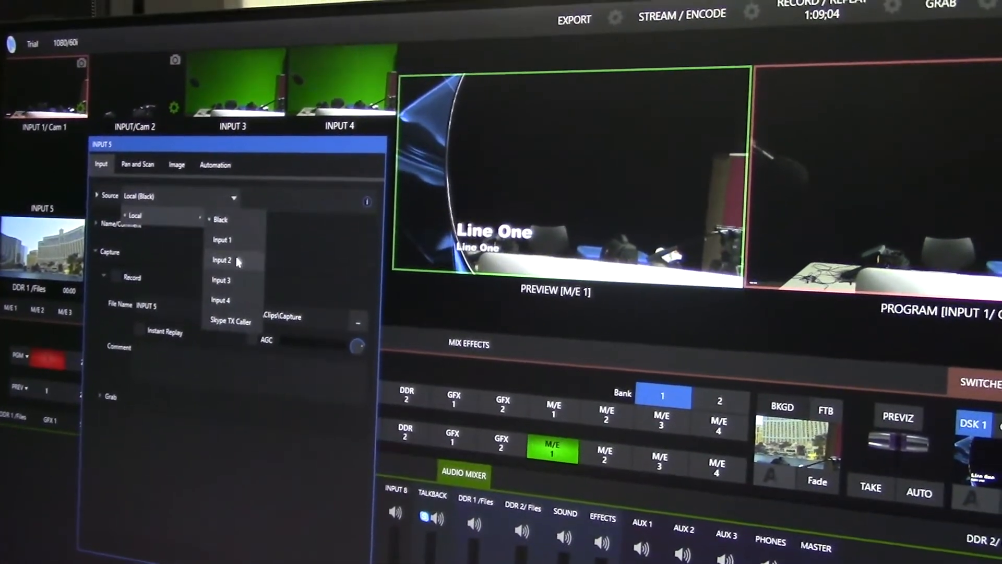
pyautogui.click(221, 260)
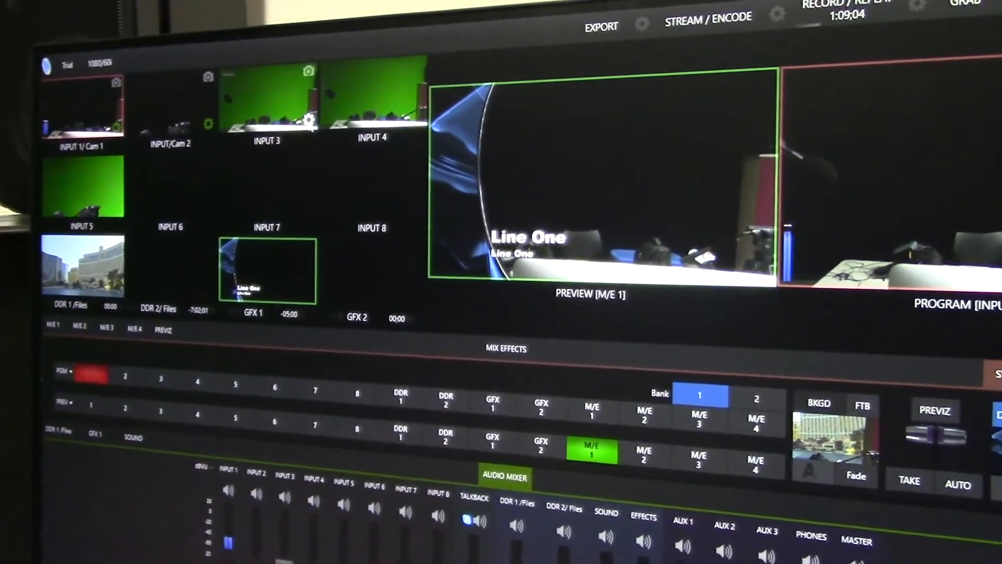
# - Open Input 3's configuration panel on the Pan and Scan tab
pyautogui.click(267, 127)
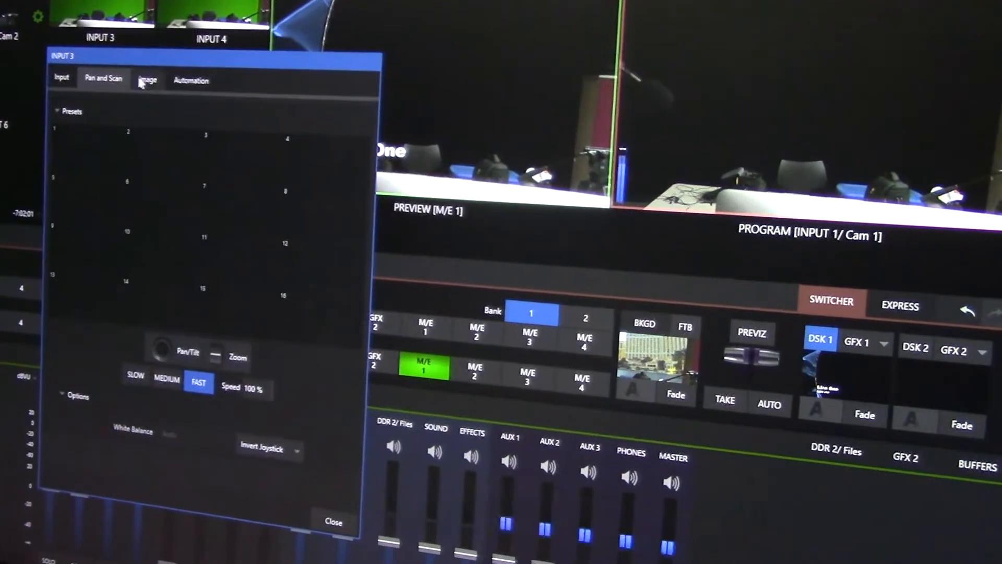
# - Enable LiveMatte keying on Input 3's Image tab and close its settings
pyautogui.click(147, 79)
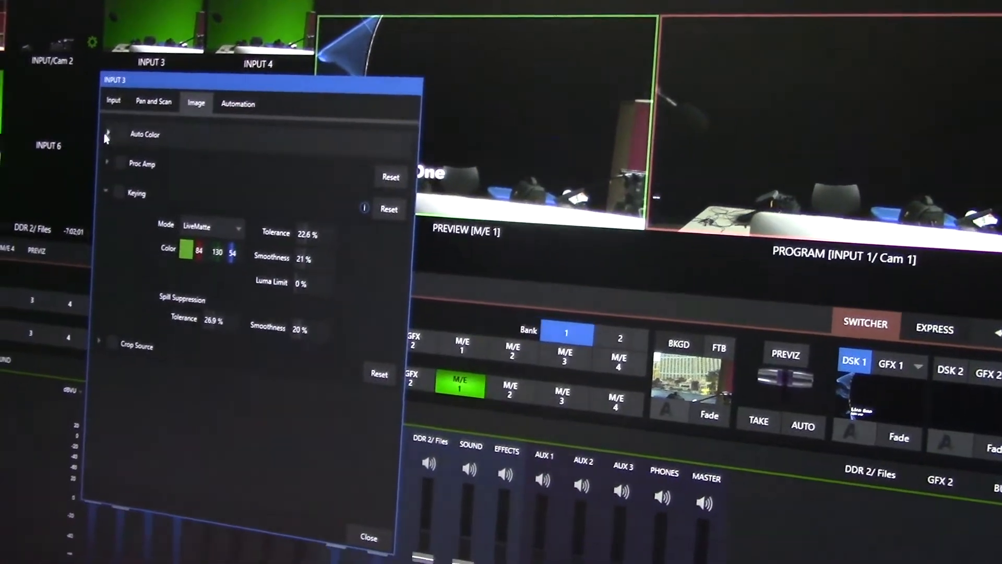
pyautogui.click(108, 193)
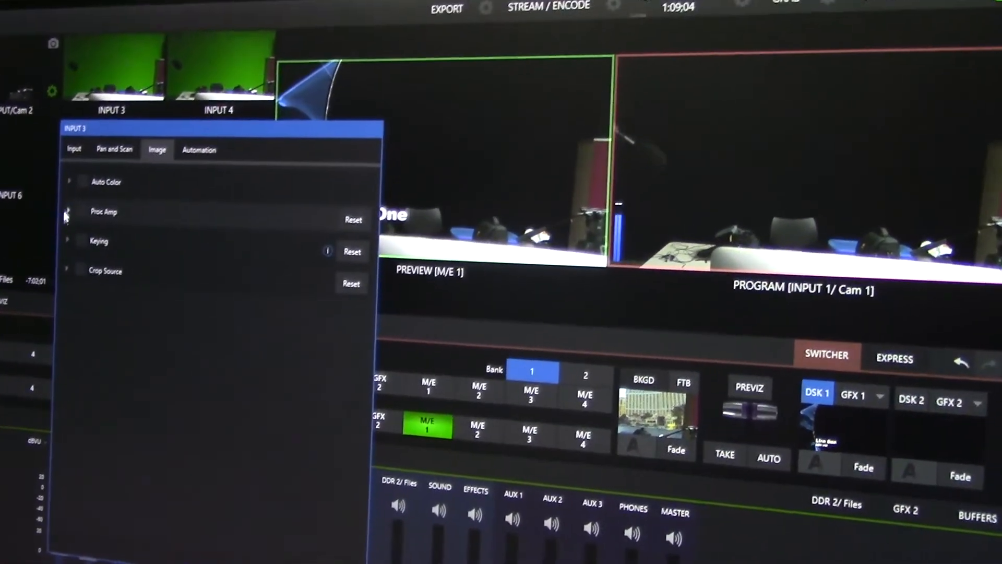
pyautogui.click(97, 240)
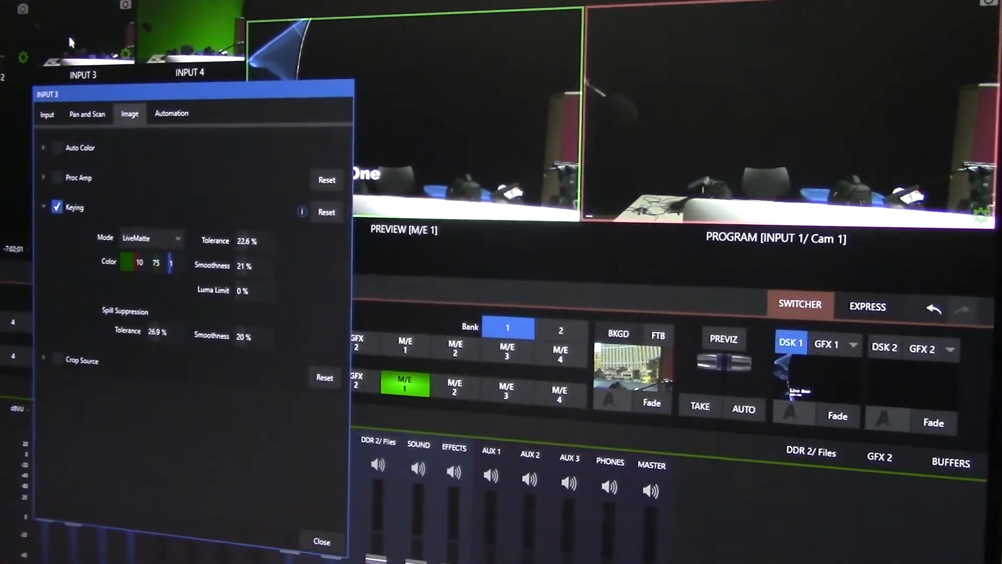
pyautogui.click(320, 542)
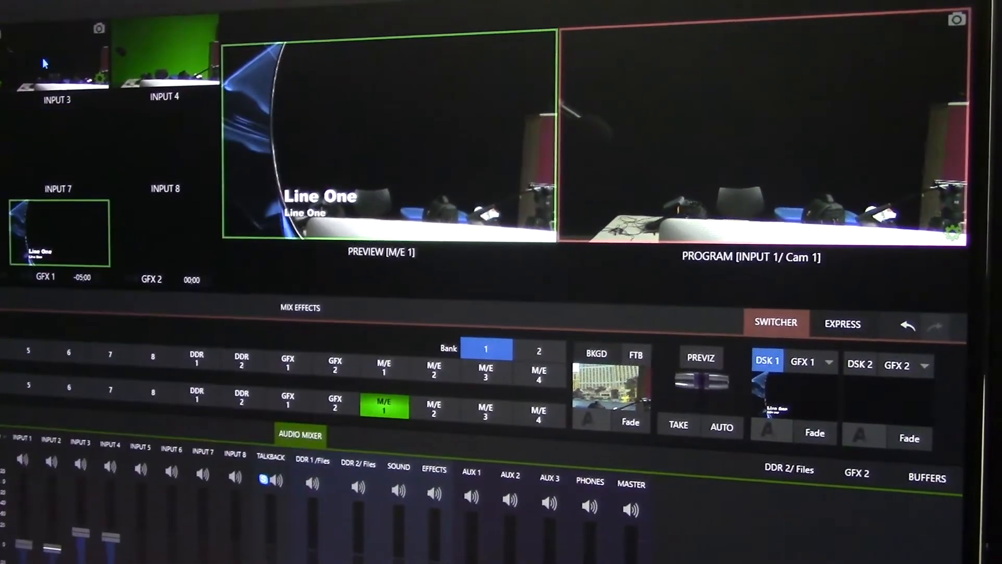